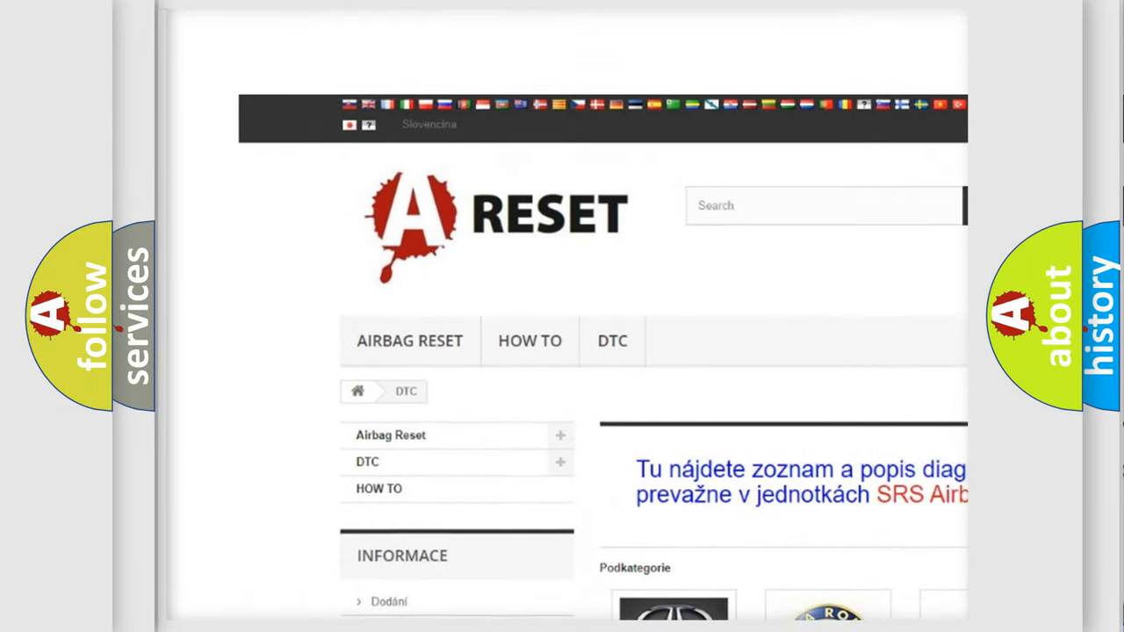
- Go to the Lexus DTC code list via its logo and skim the subcategories such as B0001:13
{"action": "scroll", "scroll_direction": "up", "scroll_amount": 3}
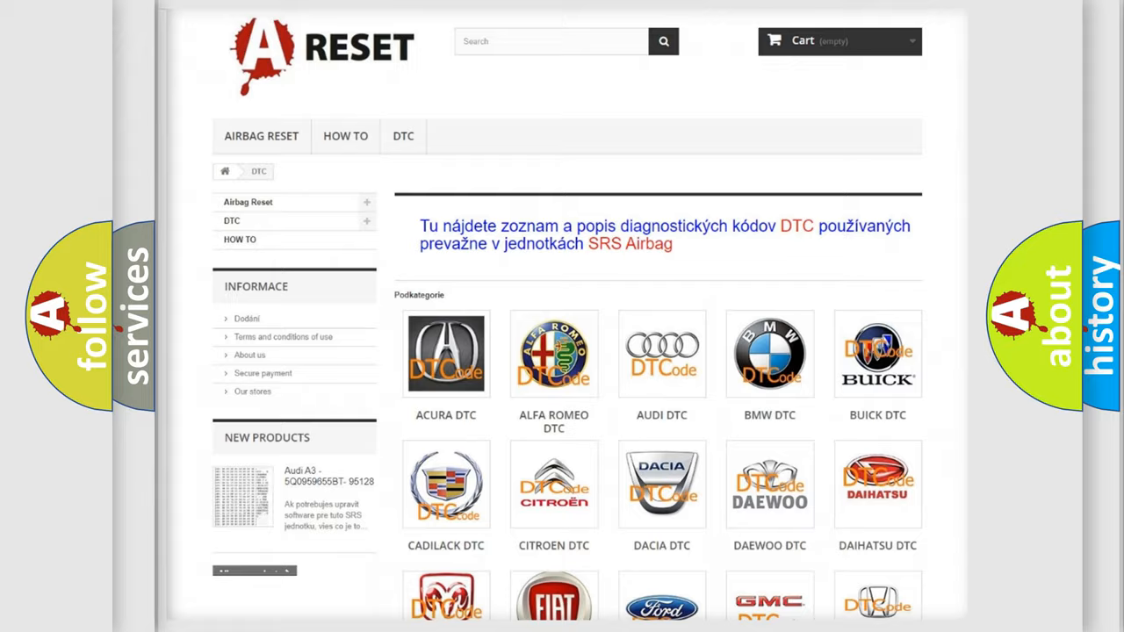
{"action": "scroll", "scroll_direction": "down", "scroll_amount": 3}
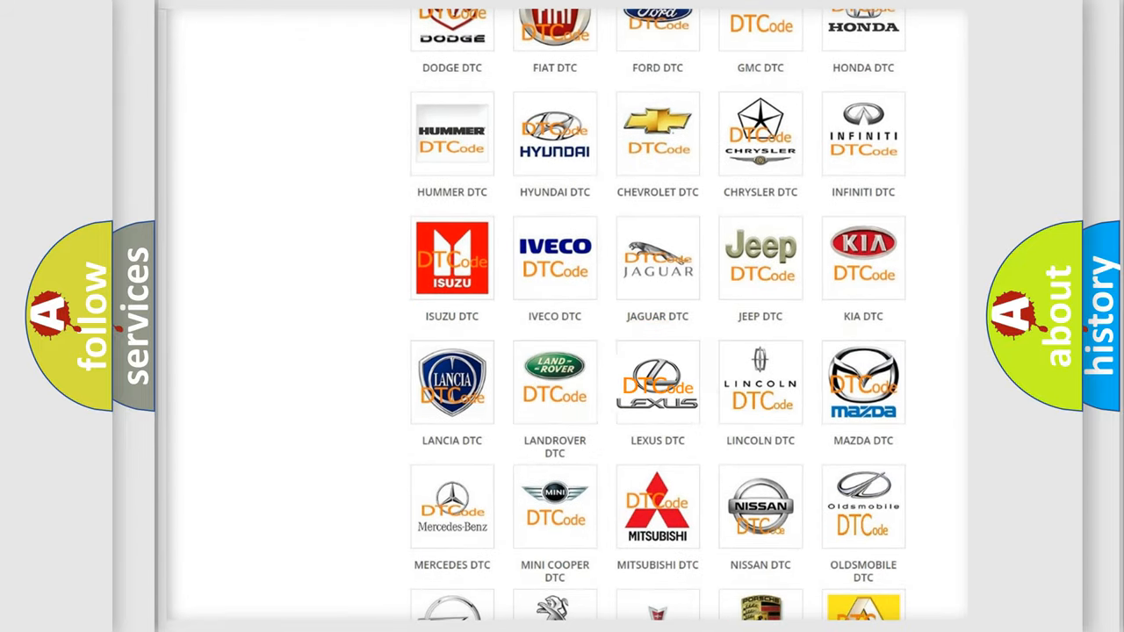
{"action": "left_click", "coordinate": [657, 382]}
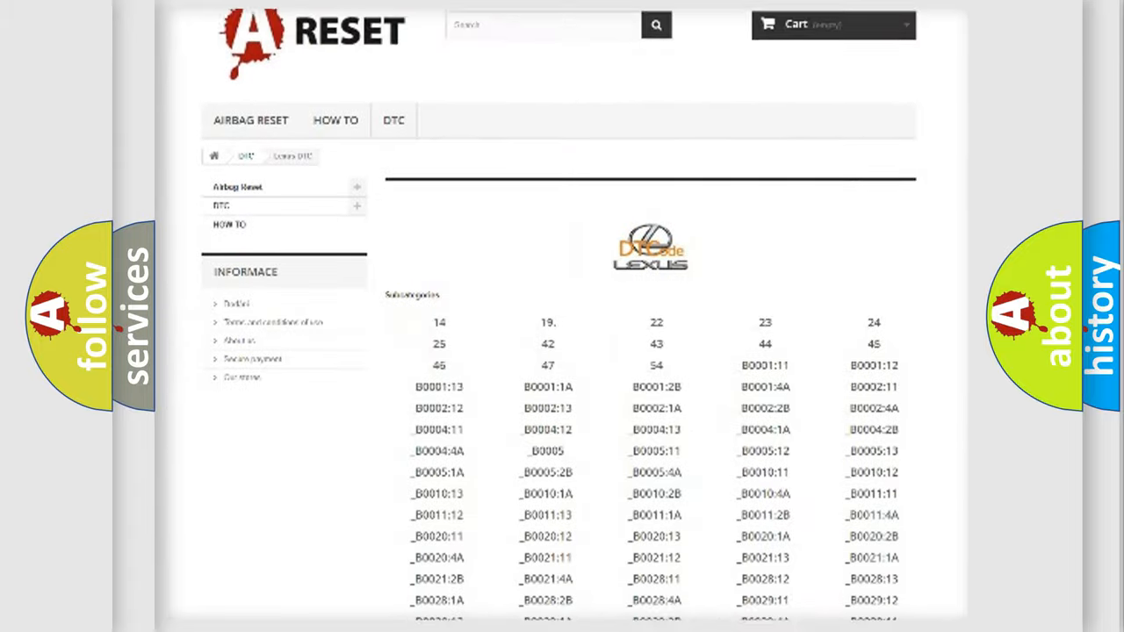
{"action": "scroll", "scroll_direction": "down", "scroll_amount": 3}
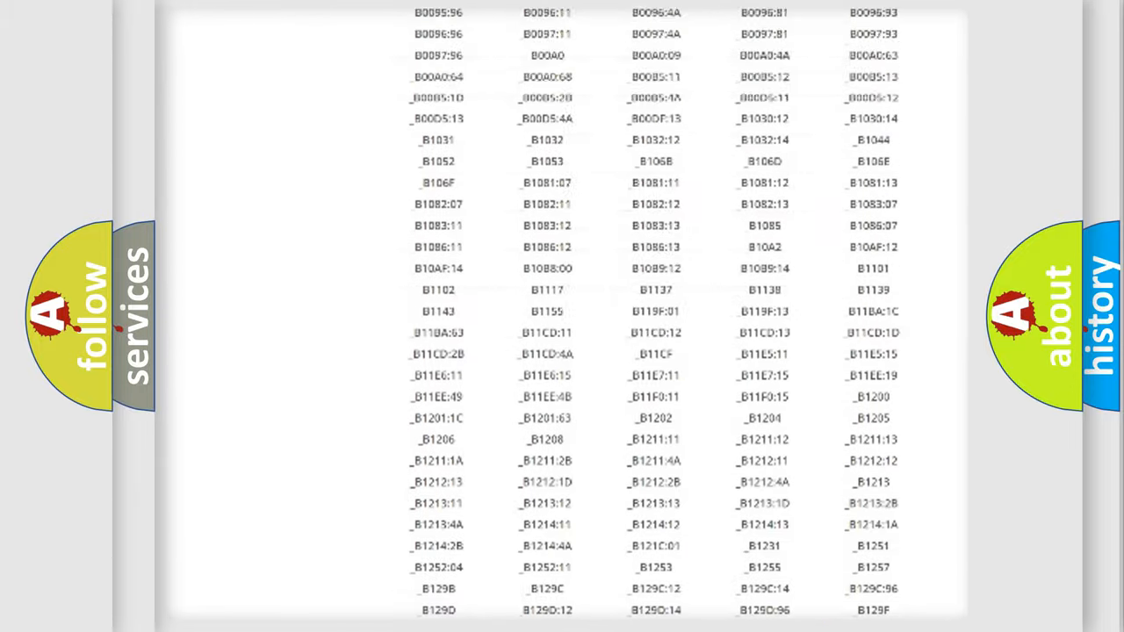
{"action": "scroll", "scroll_direction": "up", "scroll_amount": 3}
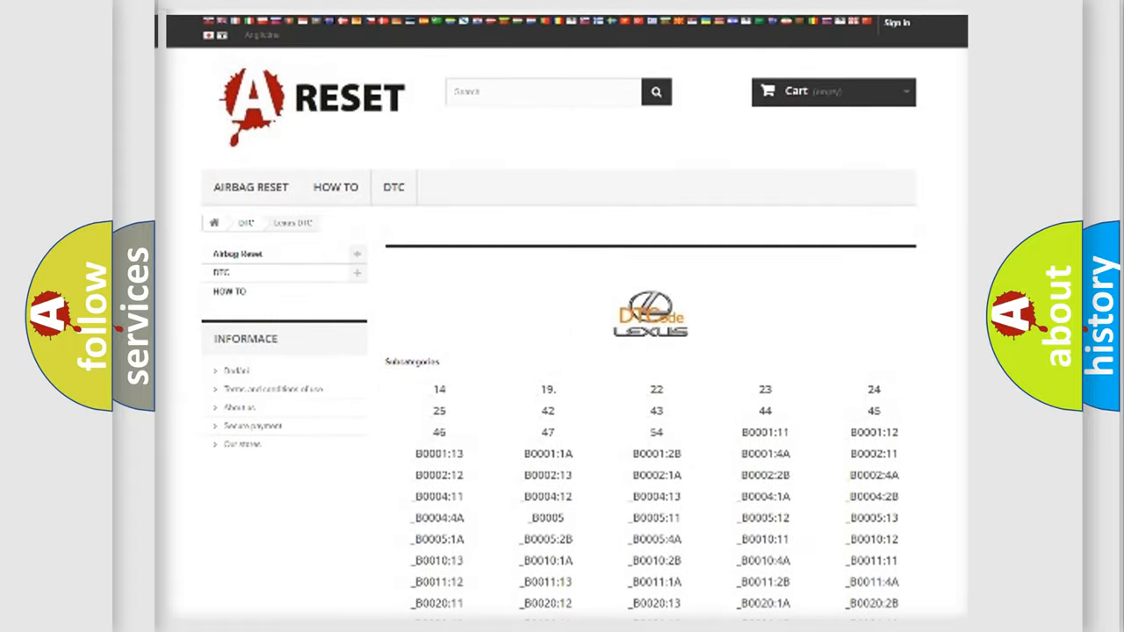